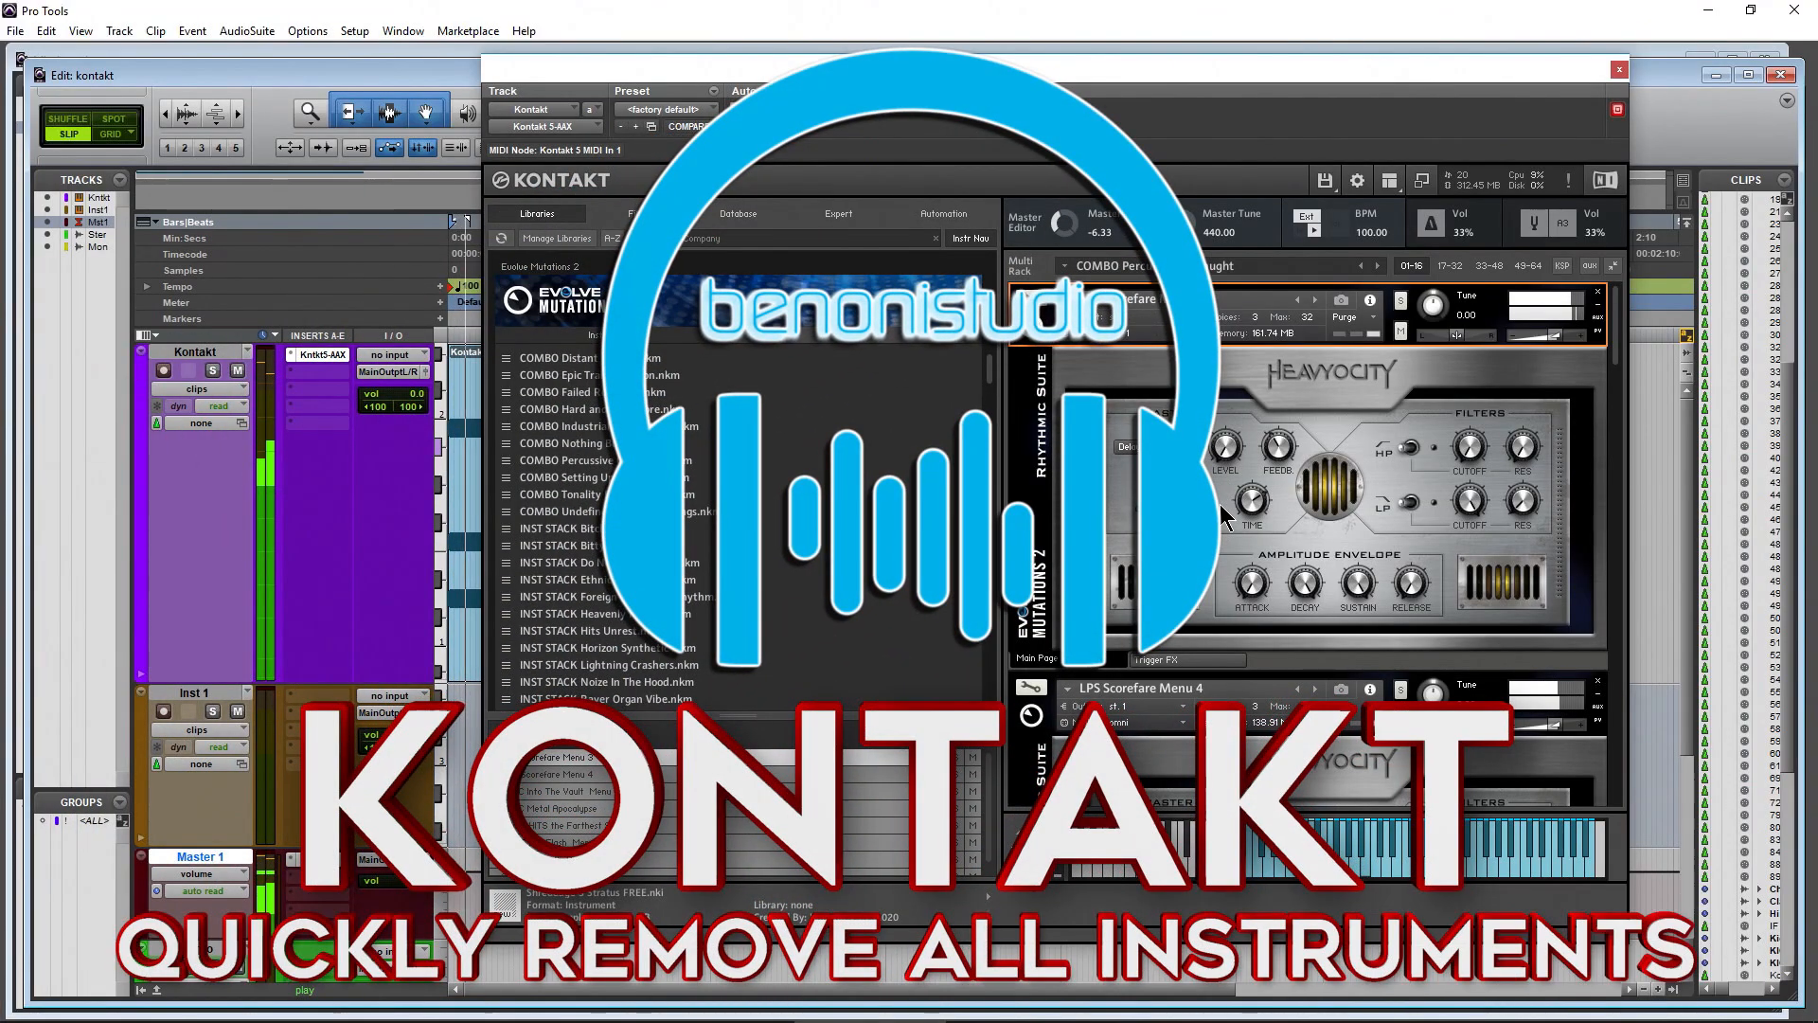
mouse_move(1621, 356)
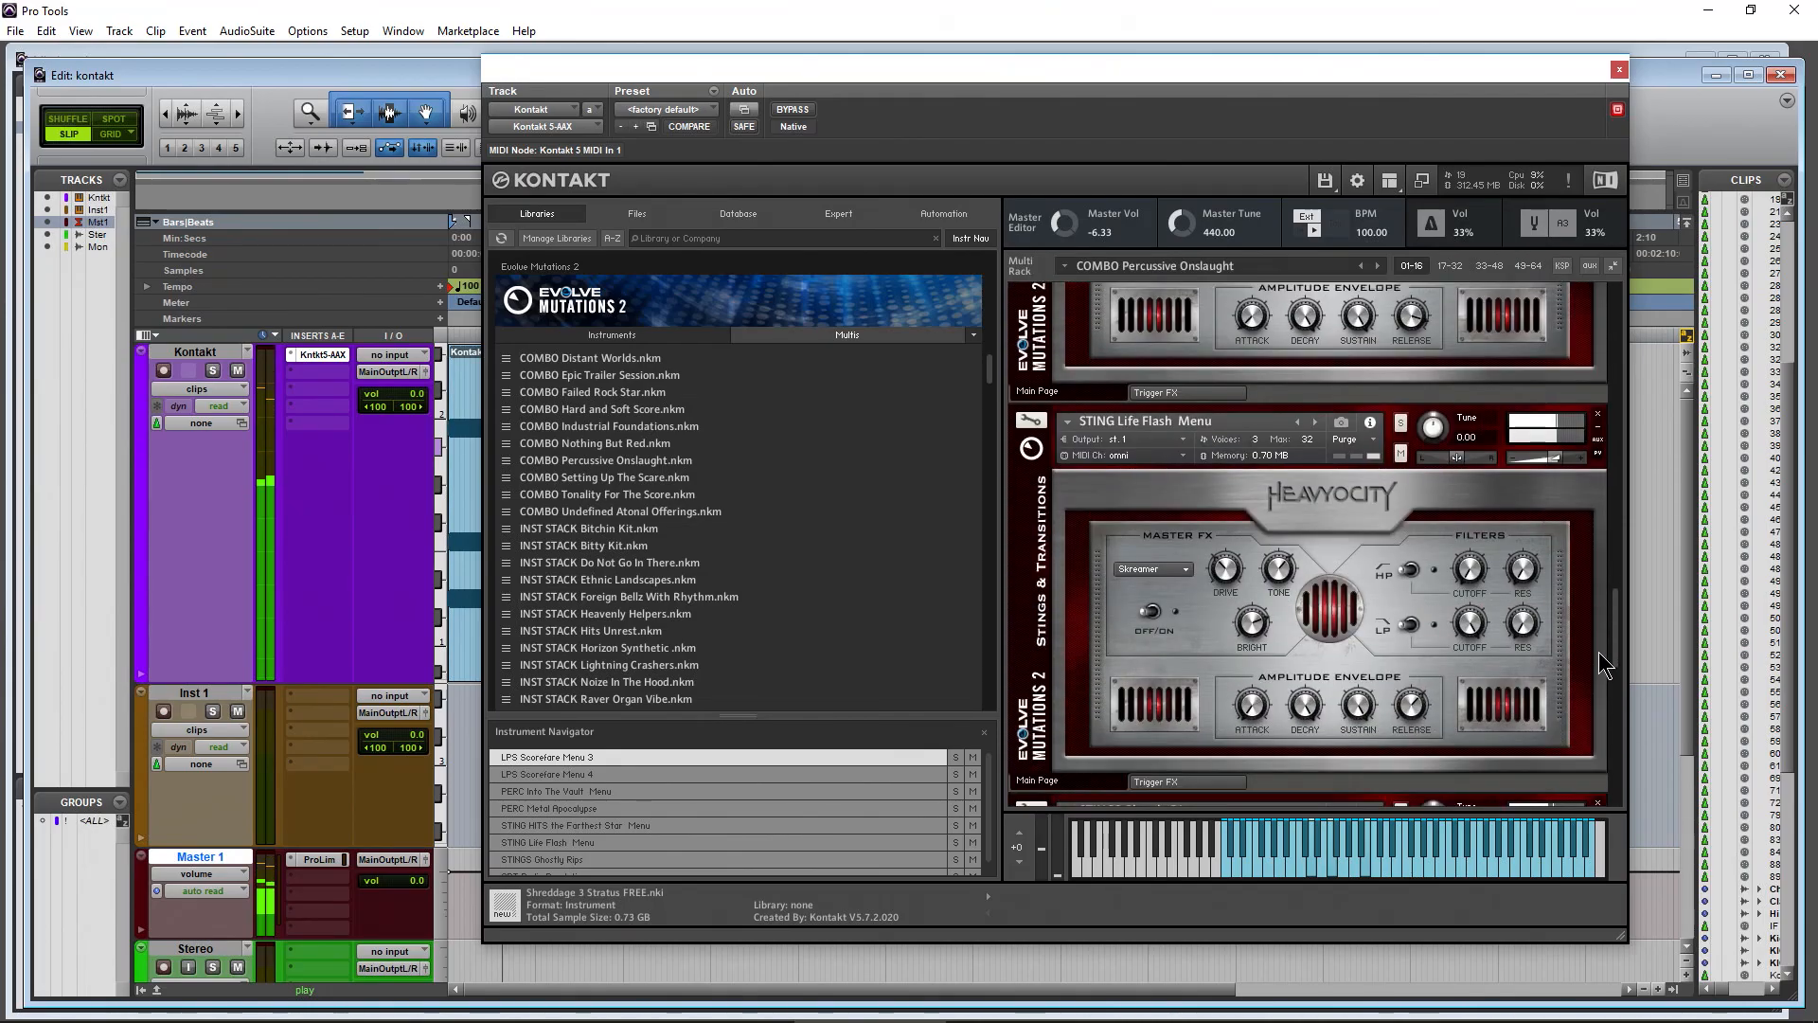
Load the COMBO Setting Up The Scare.nkm multi, confirming the Replace Multi prompt.
scroll("up", 3)
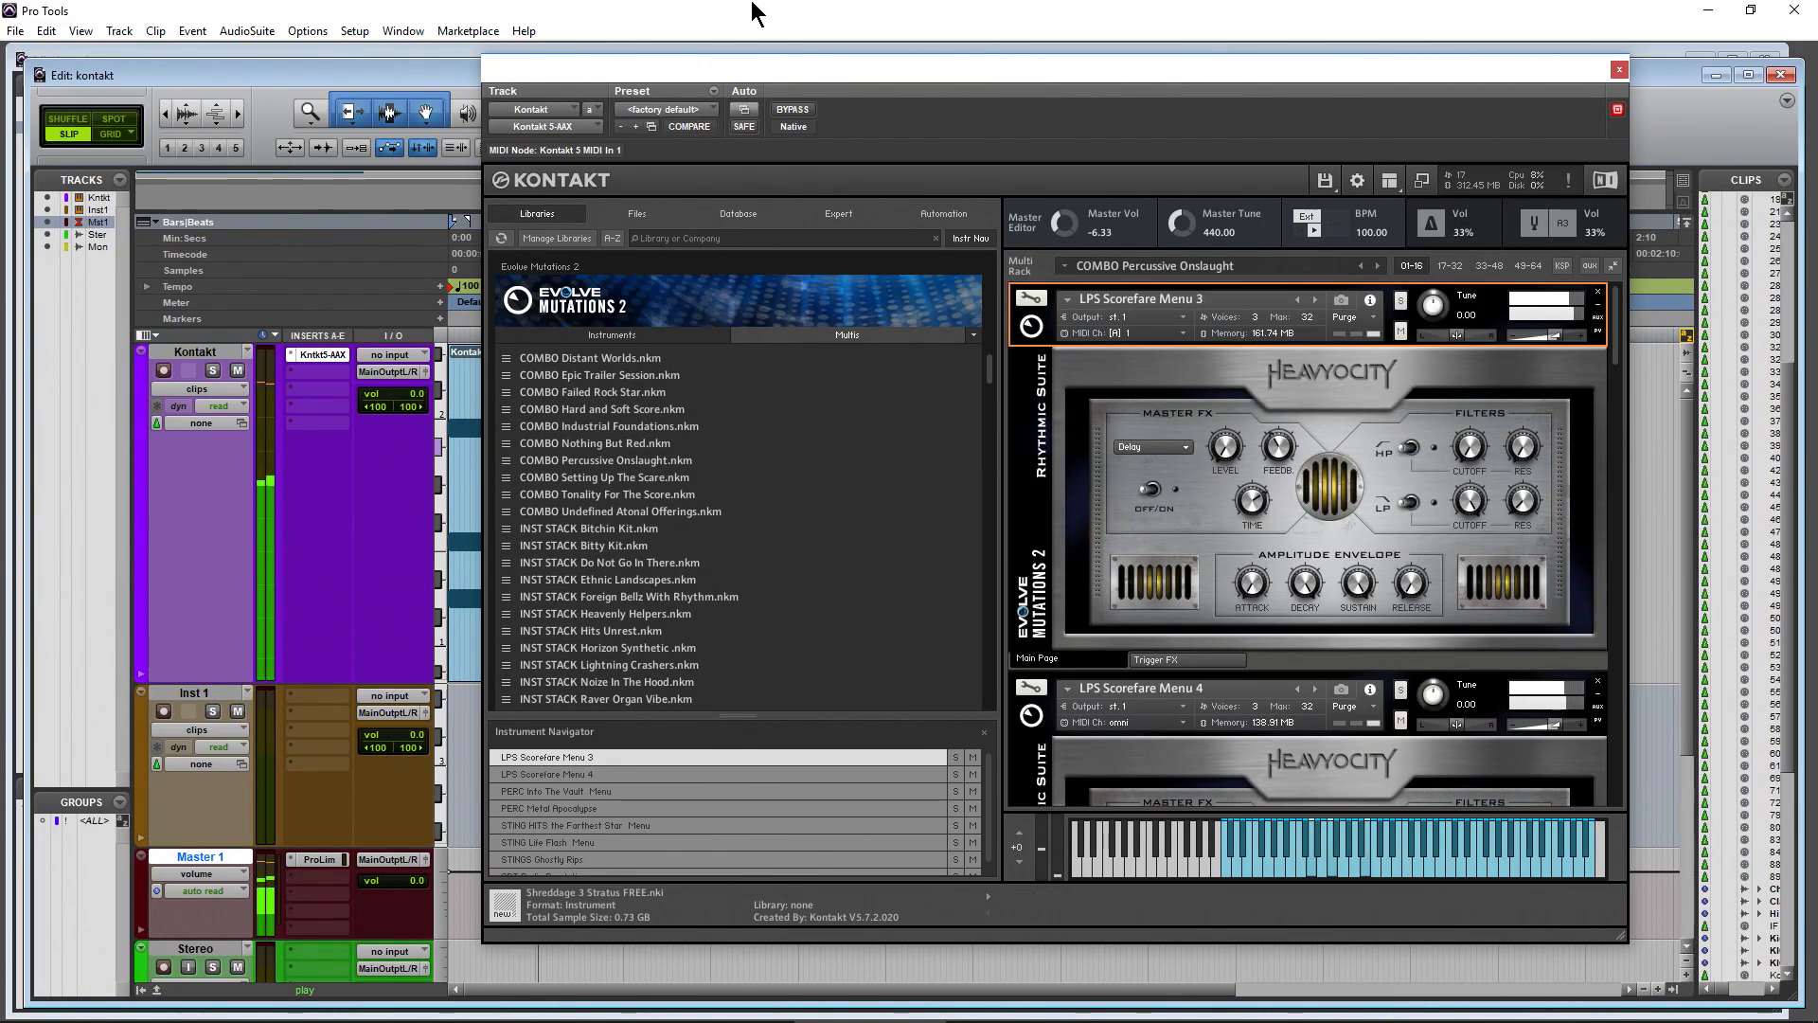
mouse_move(793, 637)
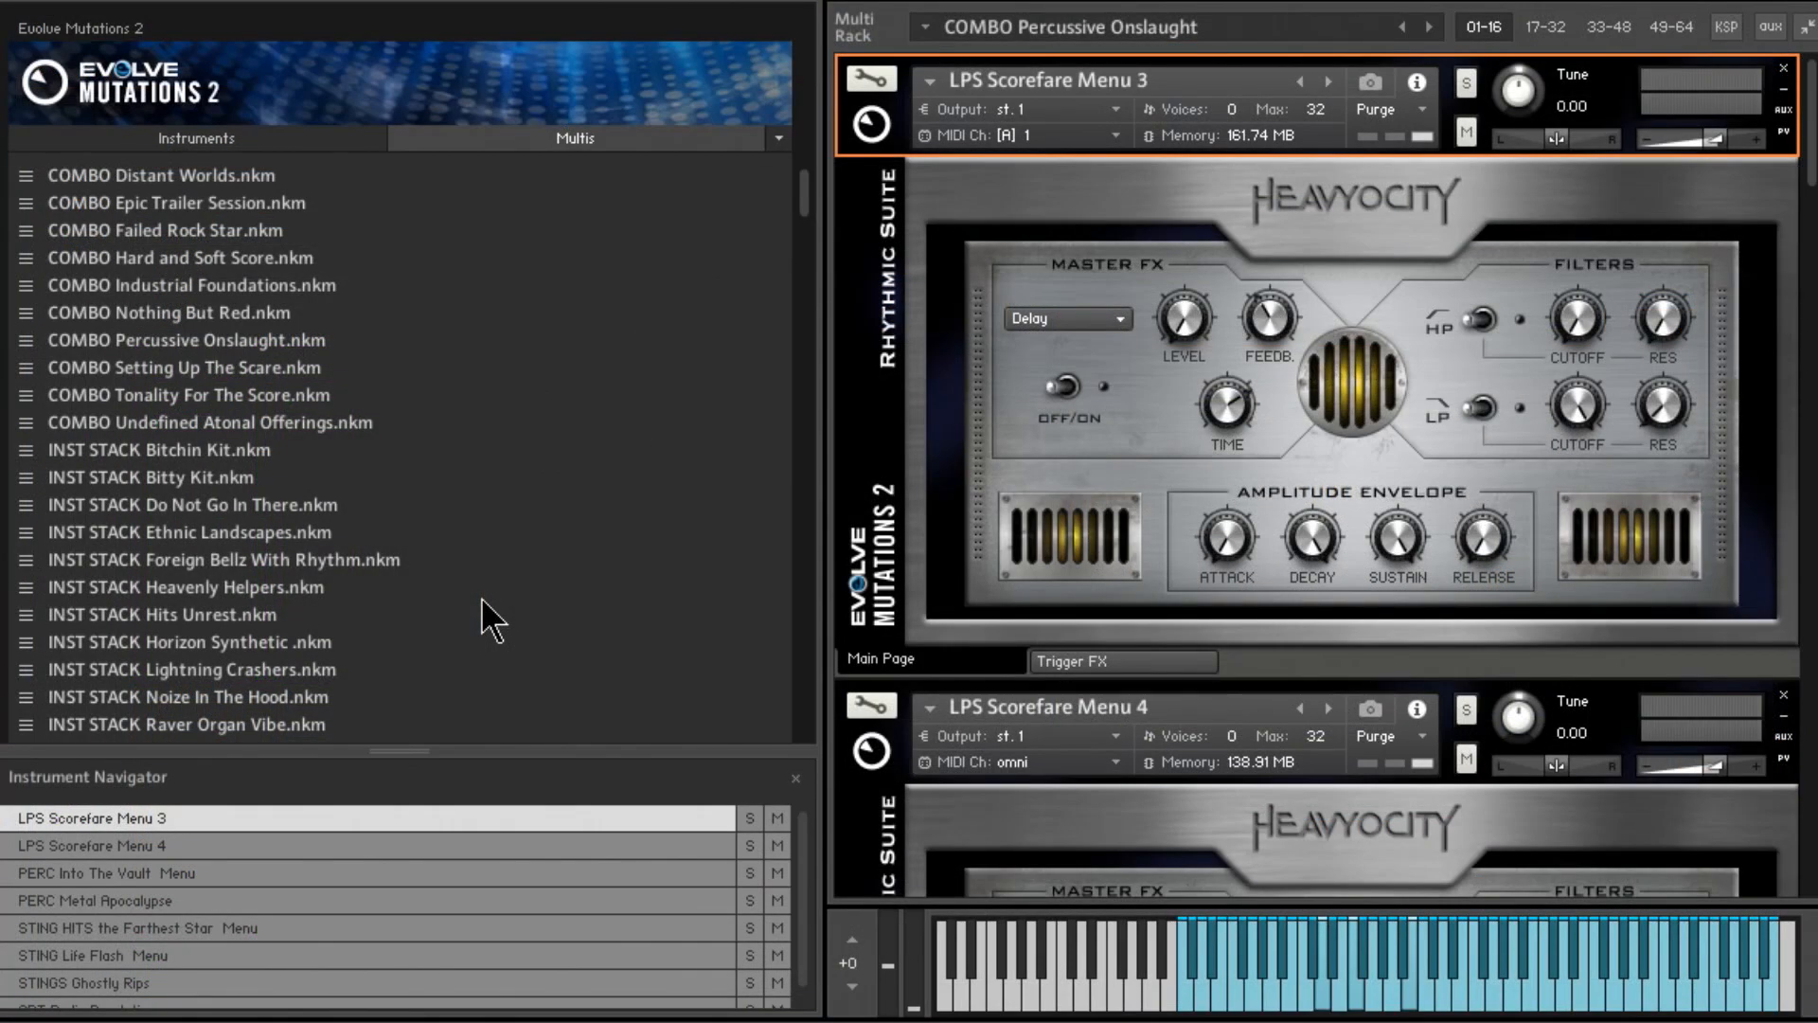
mouse_move(93, 383)
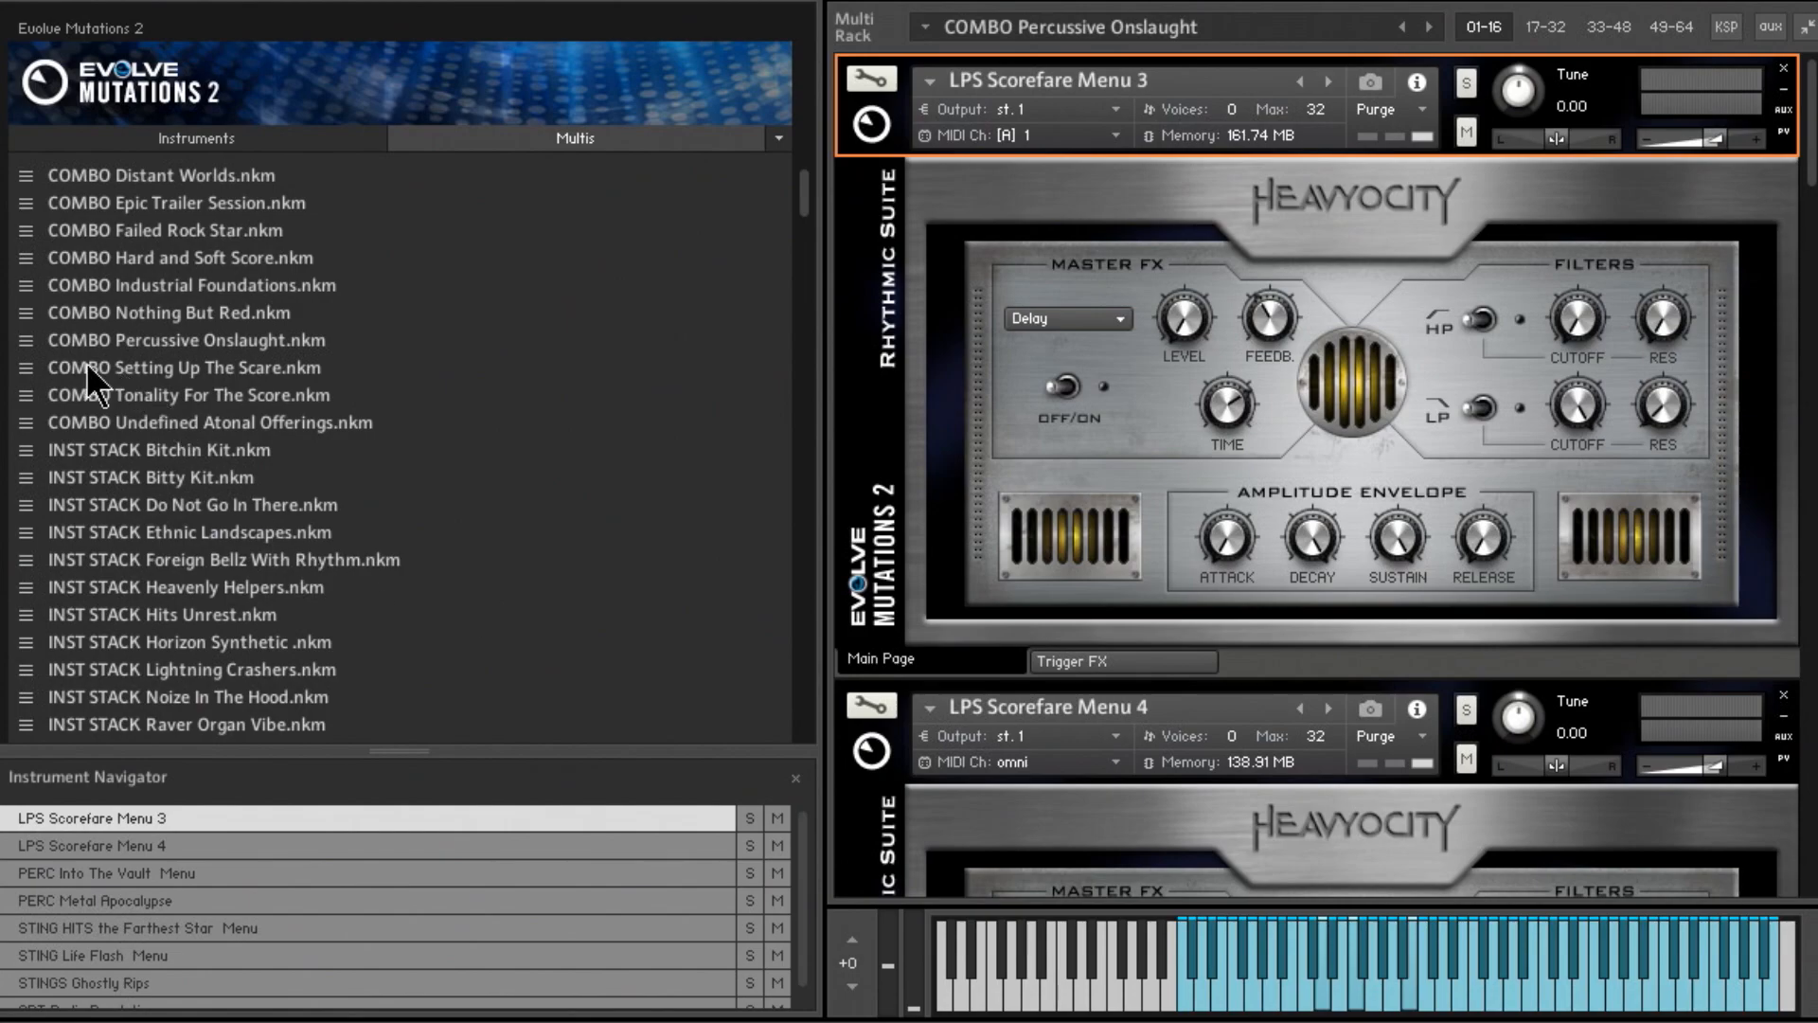
double_click(182, 368)
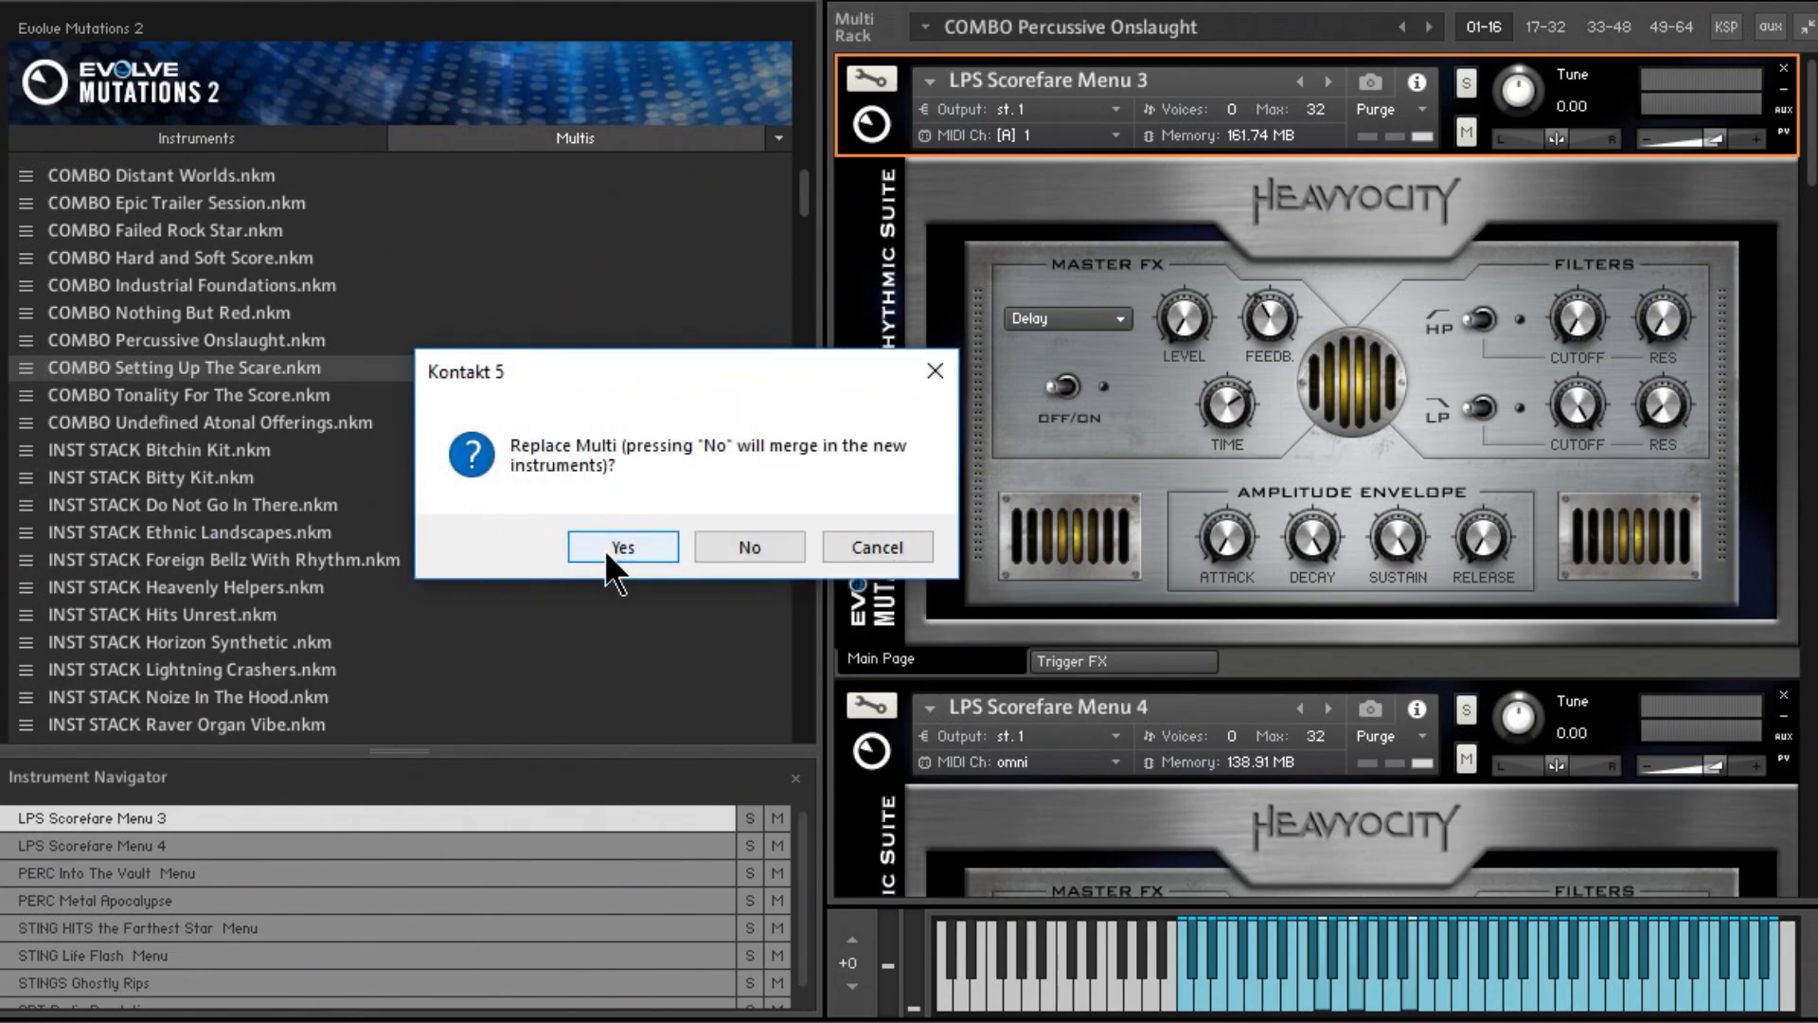
left_click(621, 545)
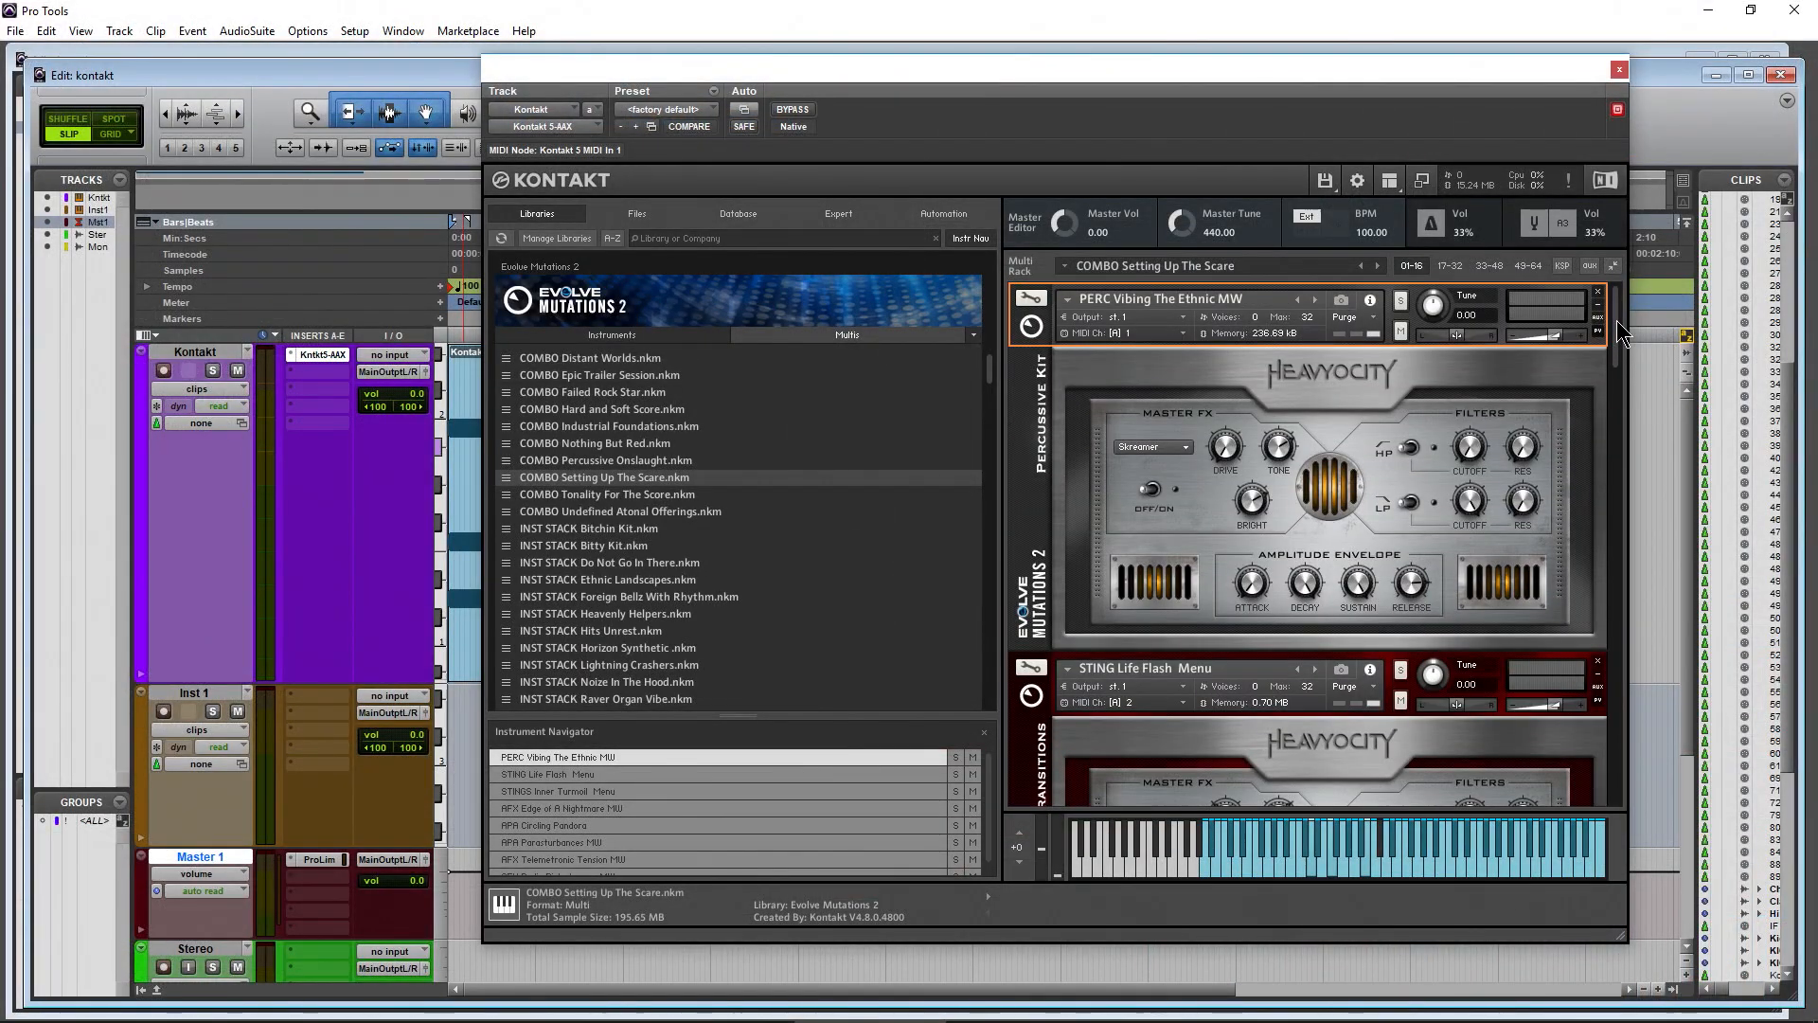
mouse_move(1463, 421)
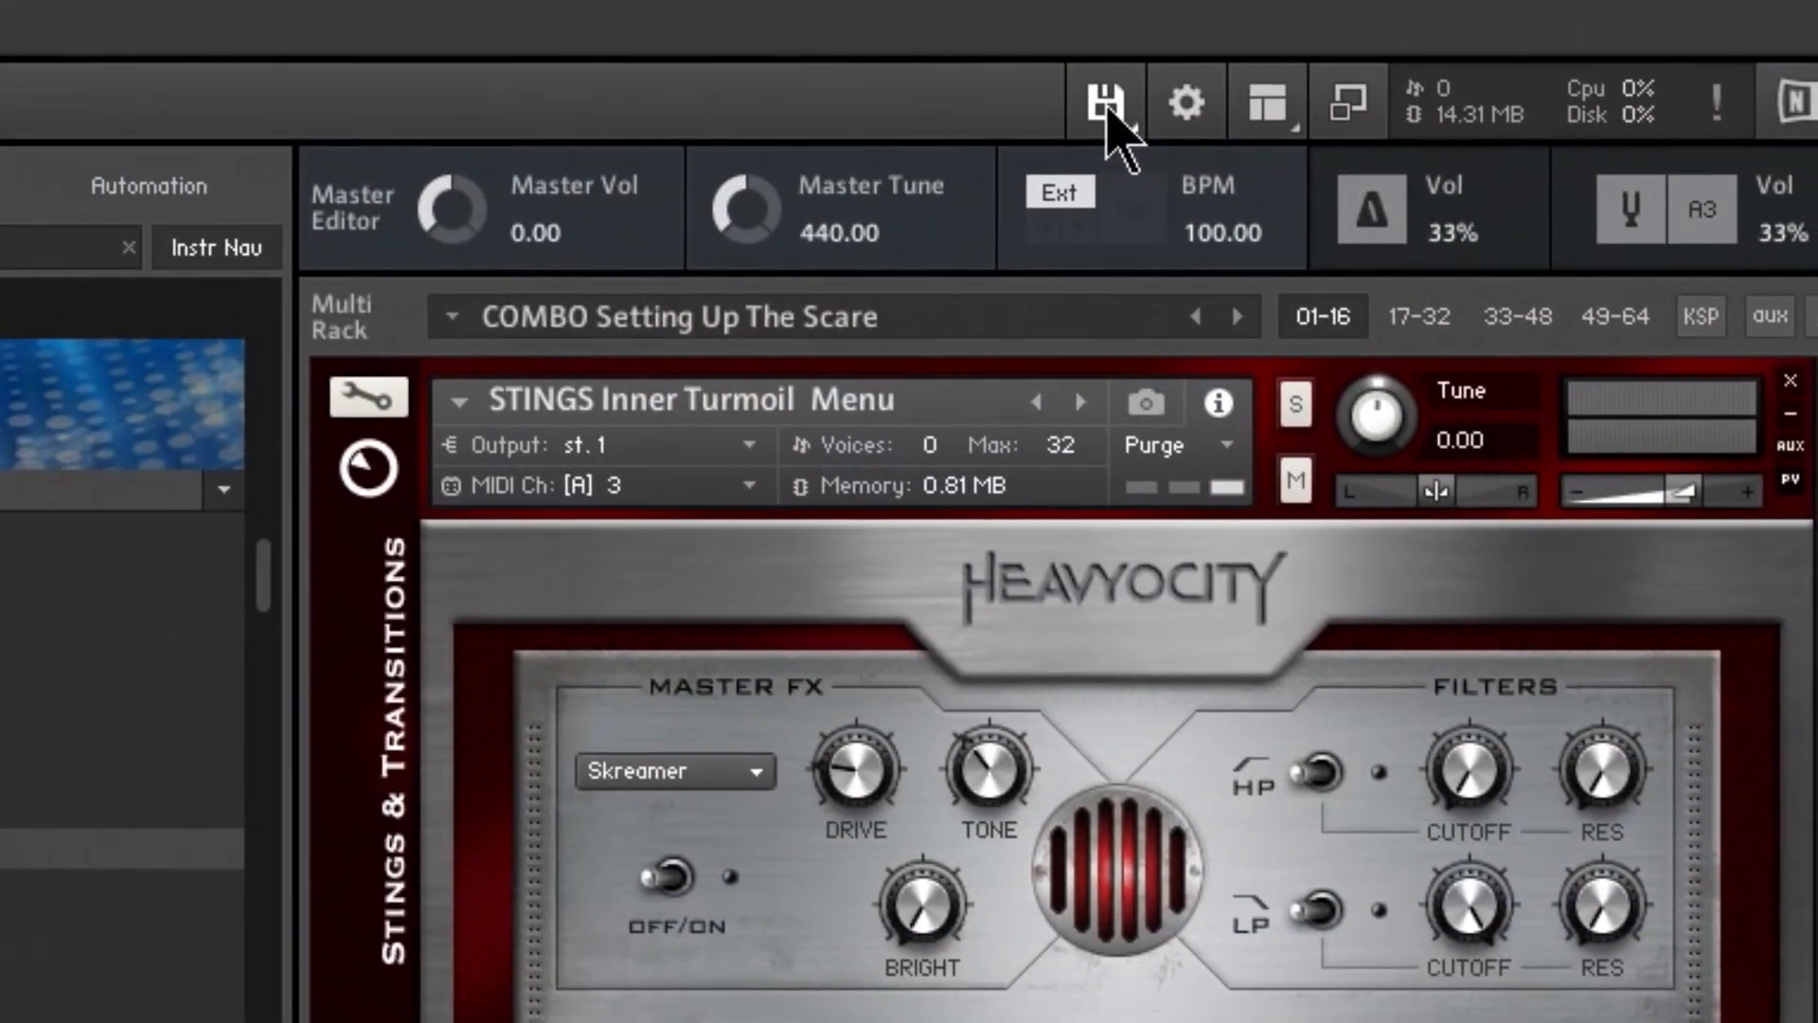
Reset the multi via the disk menu and confirm erasing all instruments.
left_click(1104, 100)
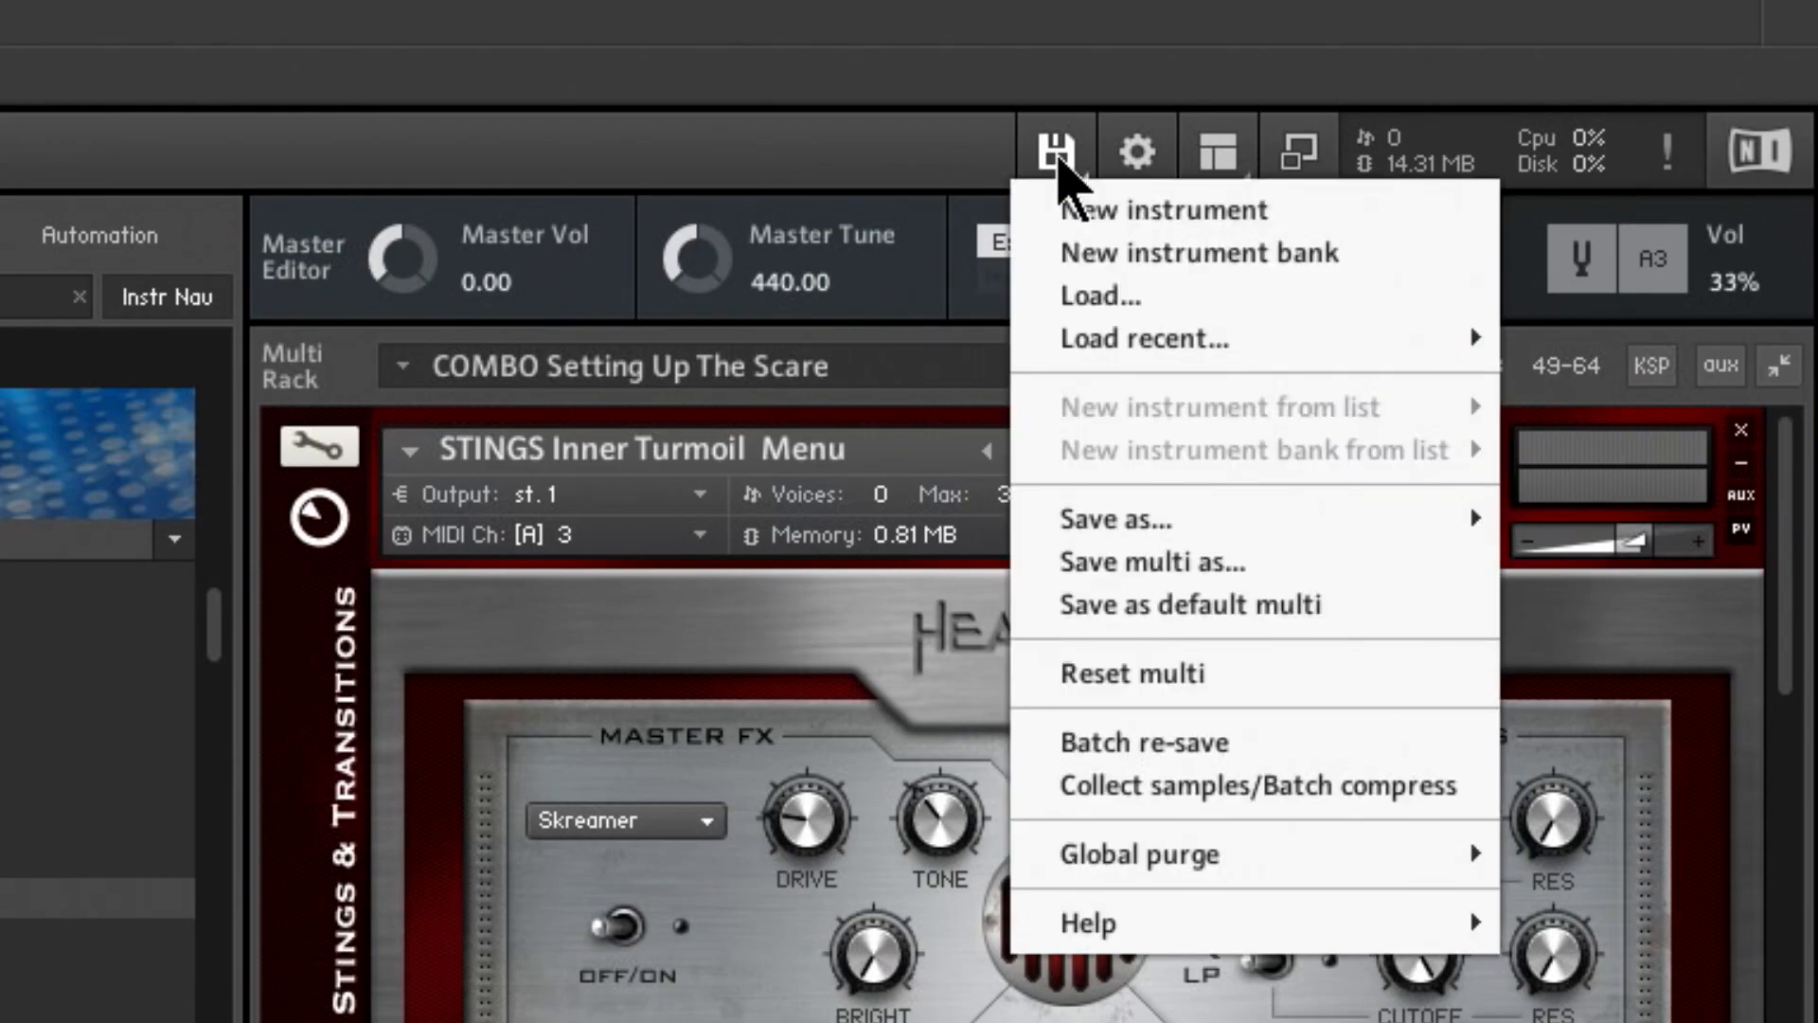
mouse_move(1153, 495)
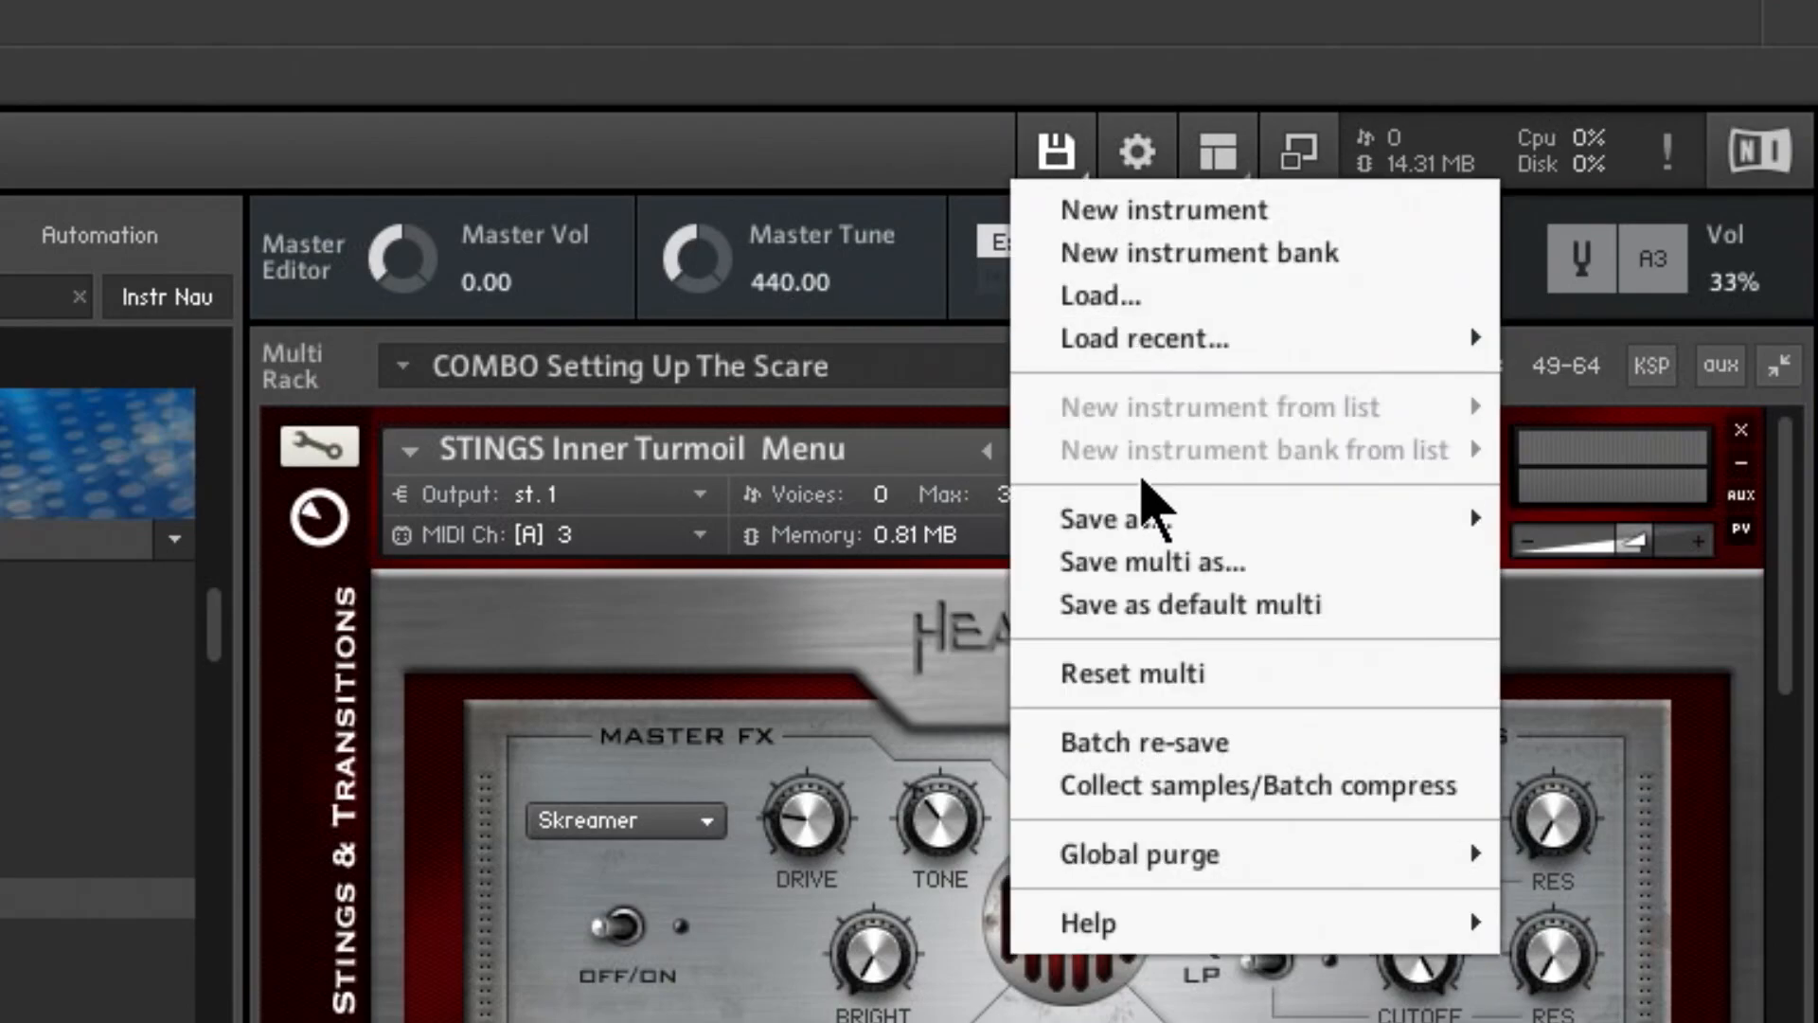
left_click(1131, 672)
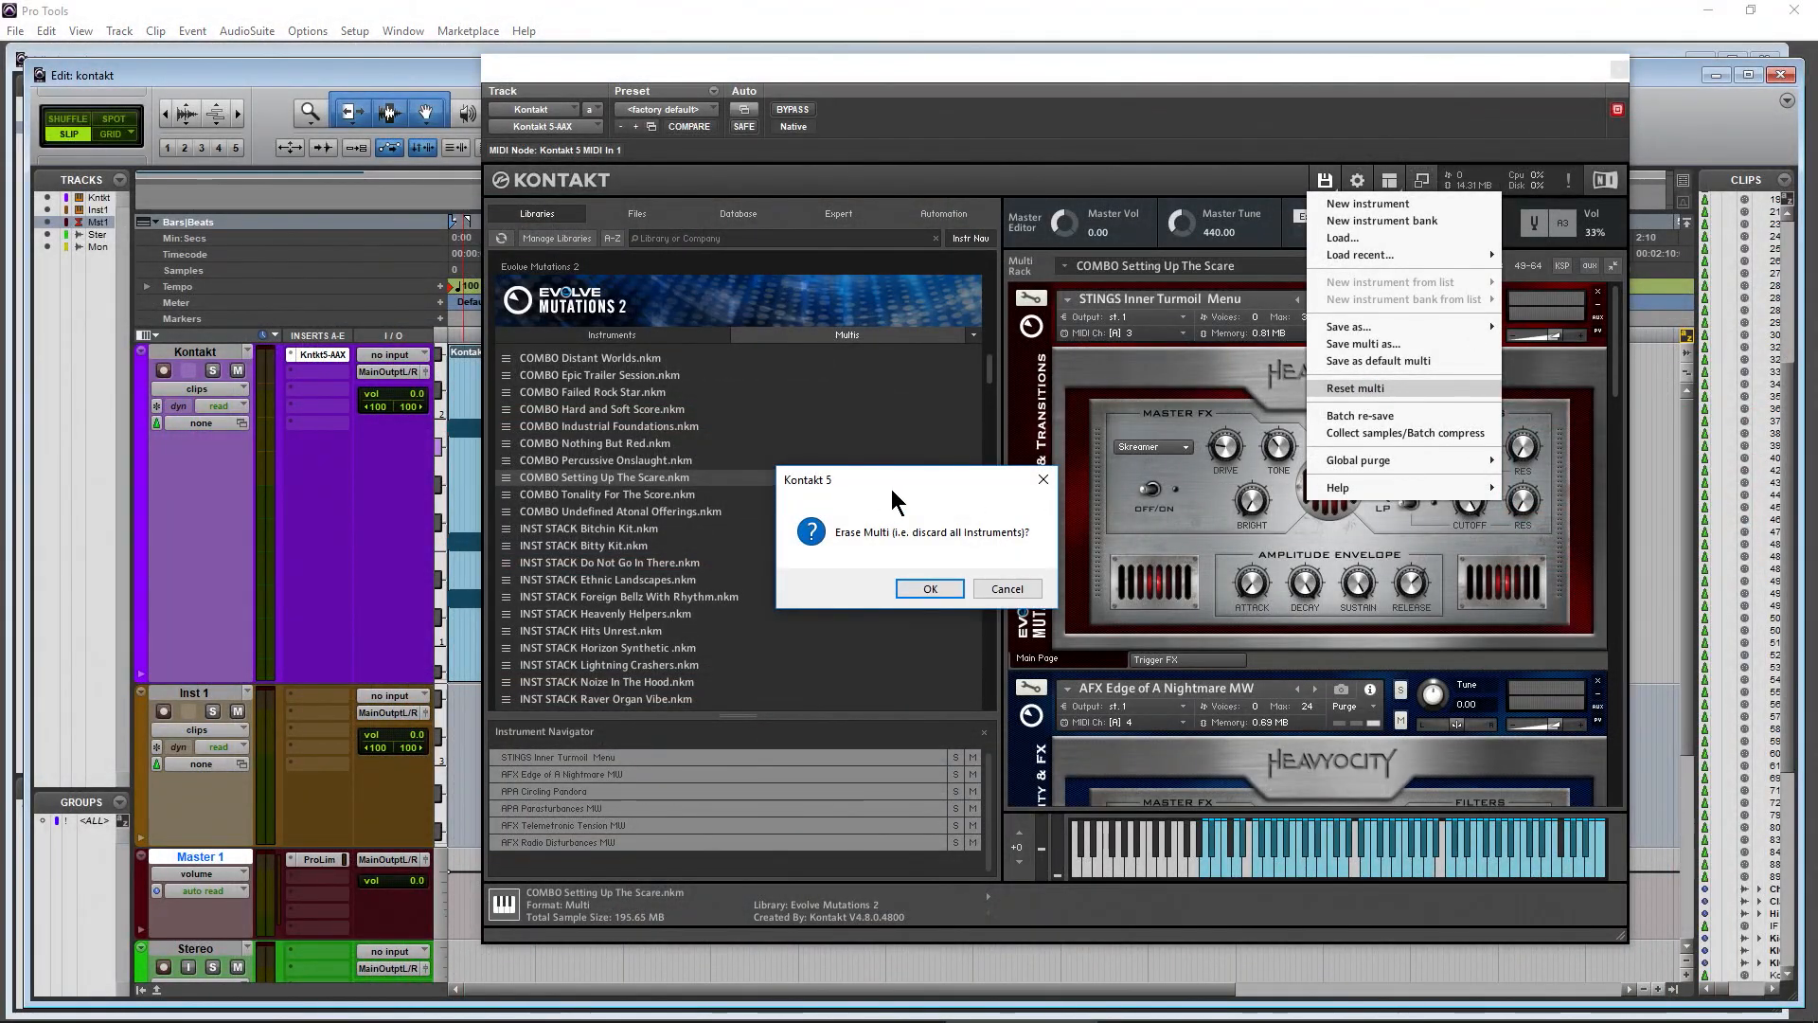
left_click(928, 587)
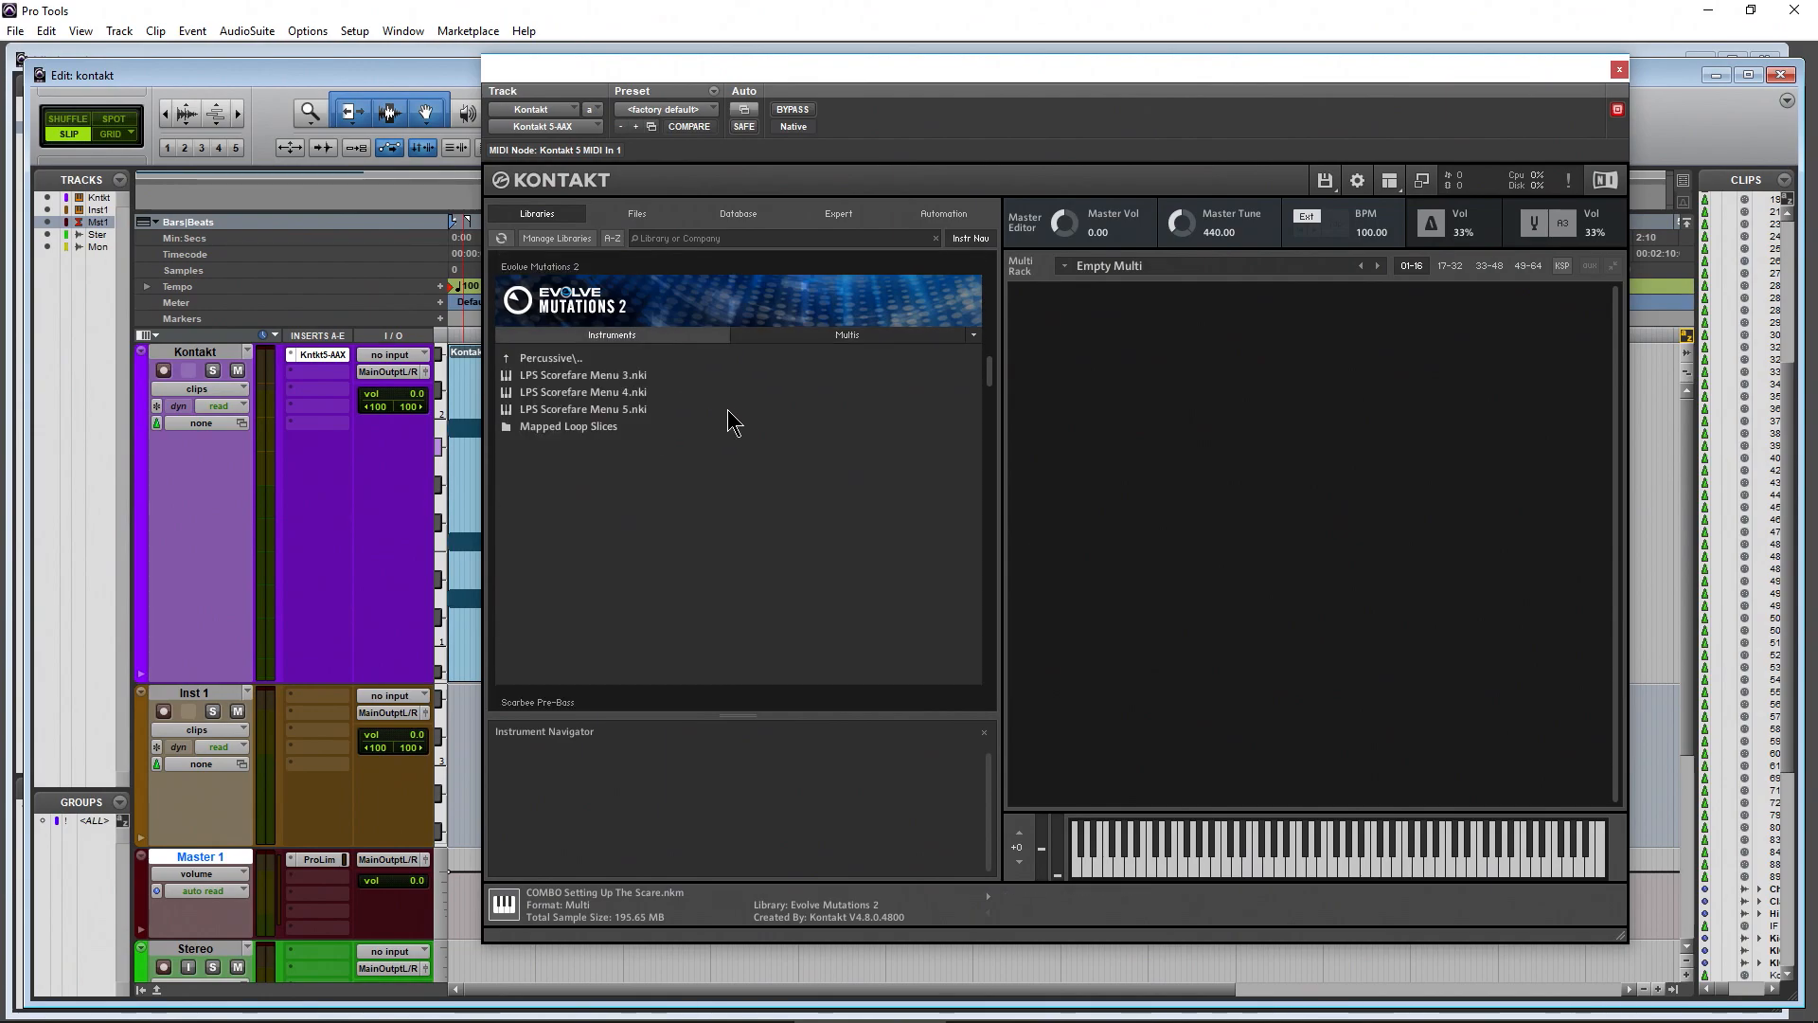
scroll("down", 3)
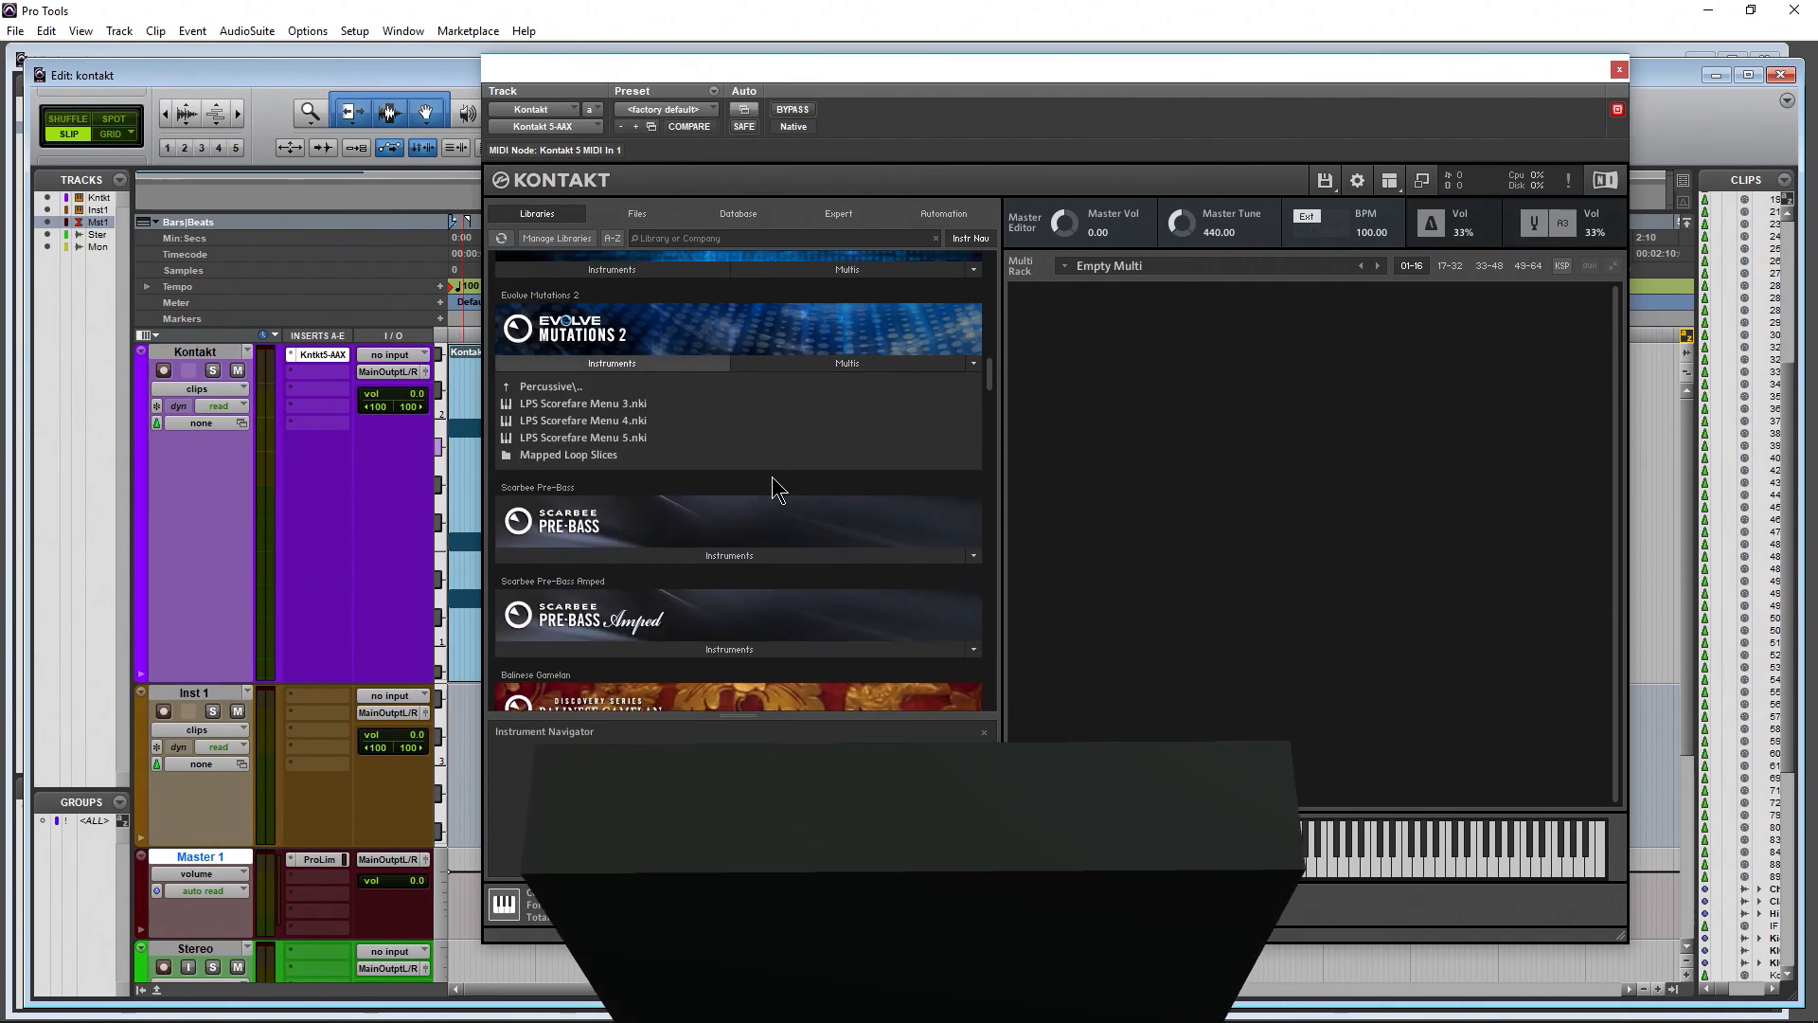
scroll("up", 3)
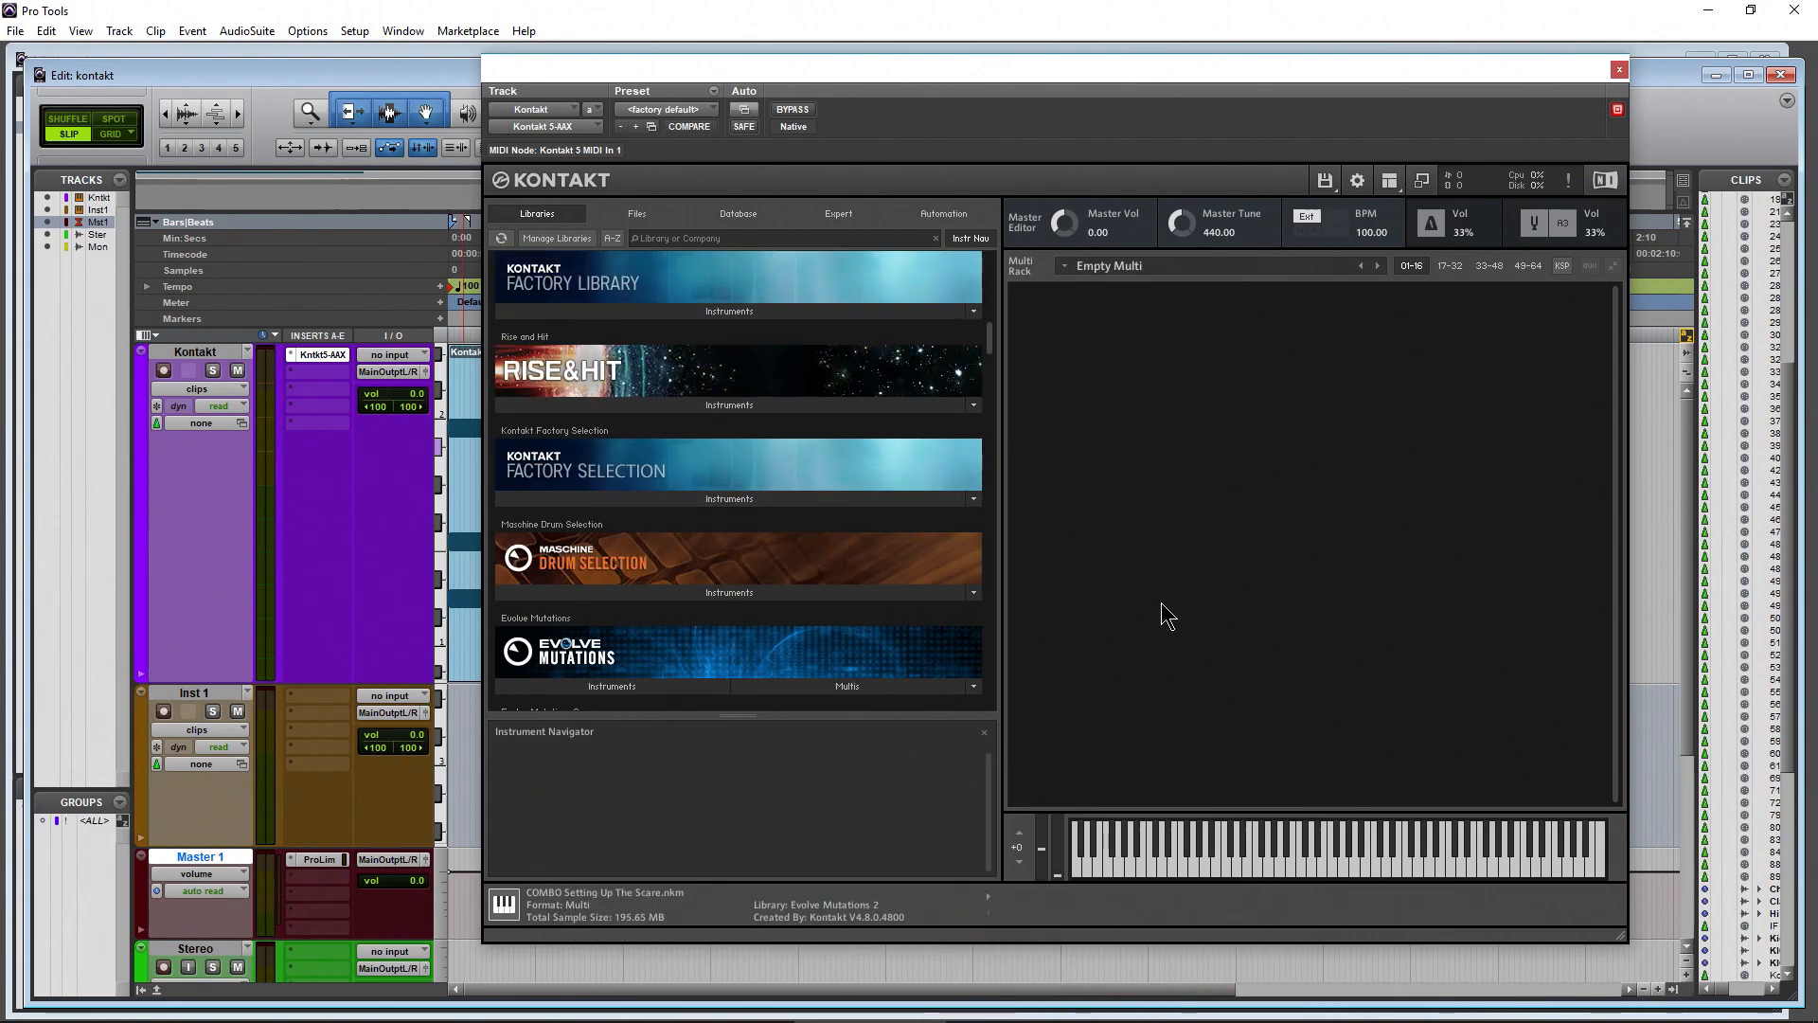
mouse_move(1327, 250)
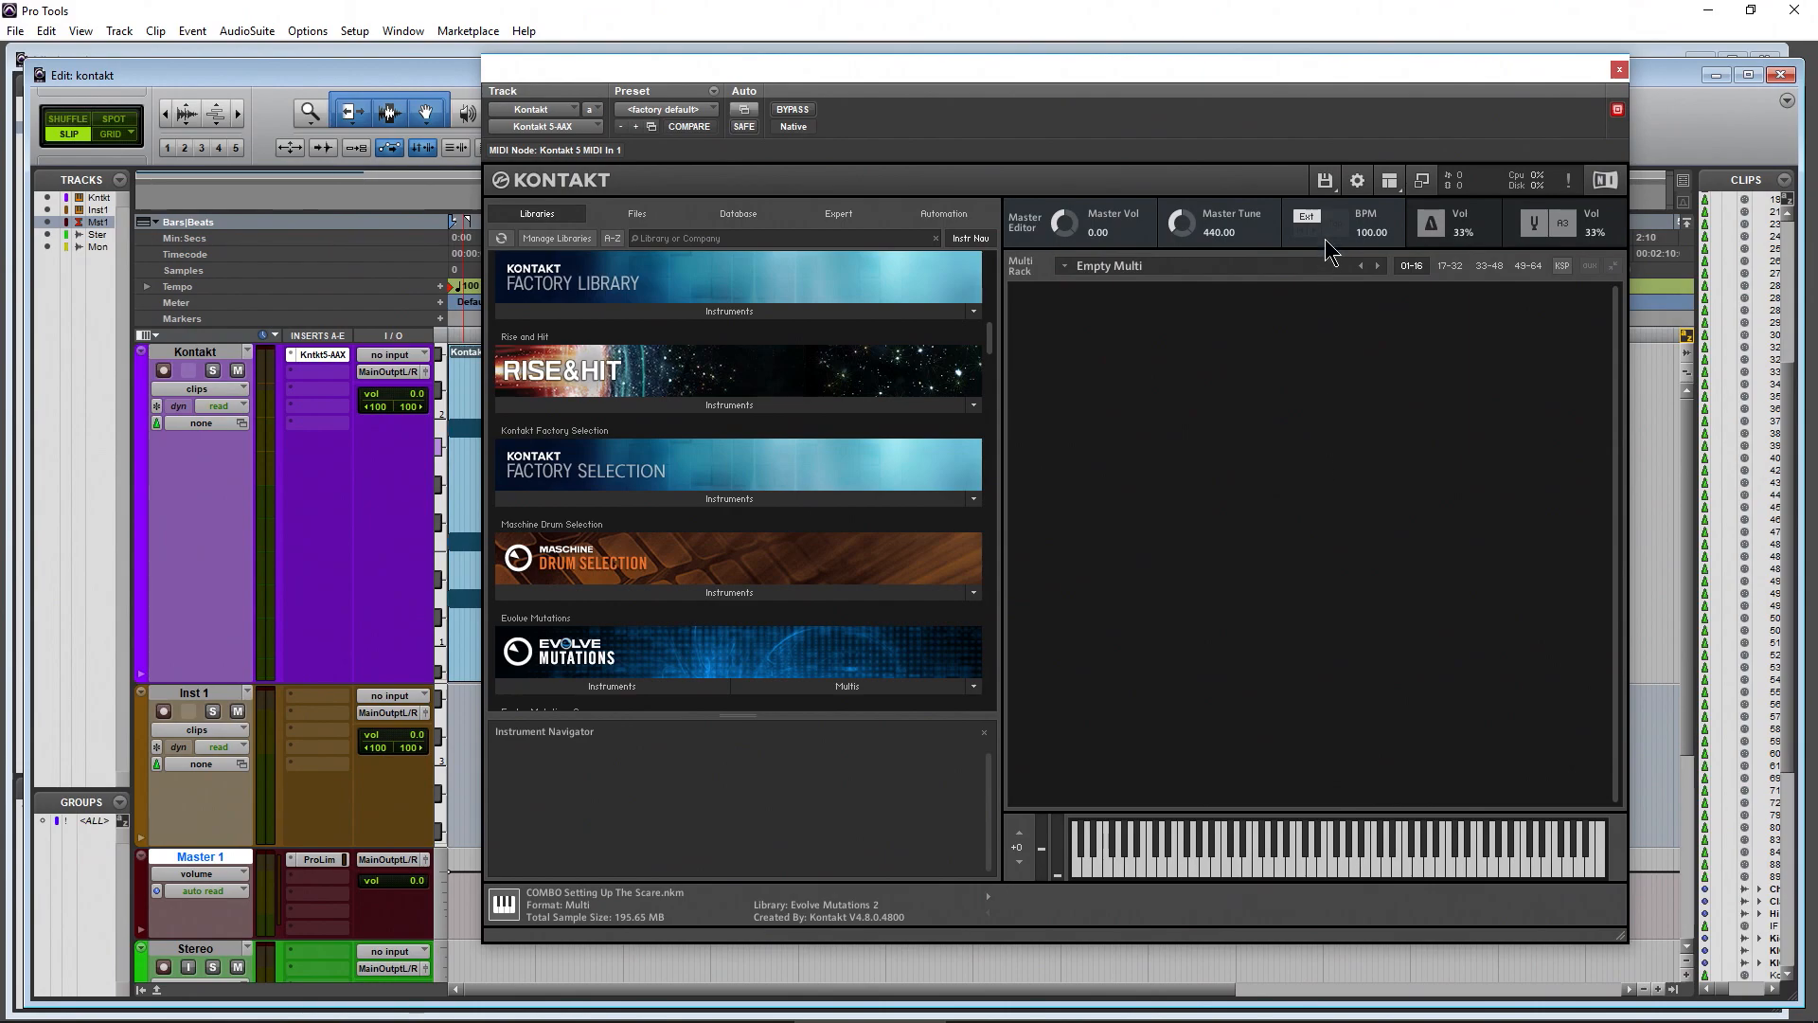
left_click(1326, 180)
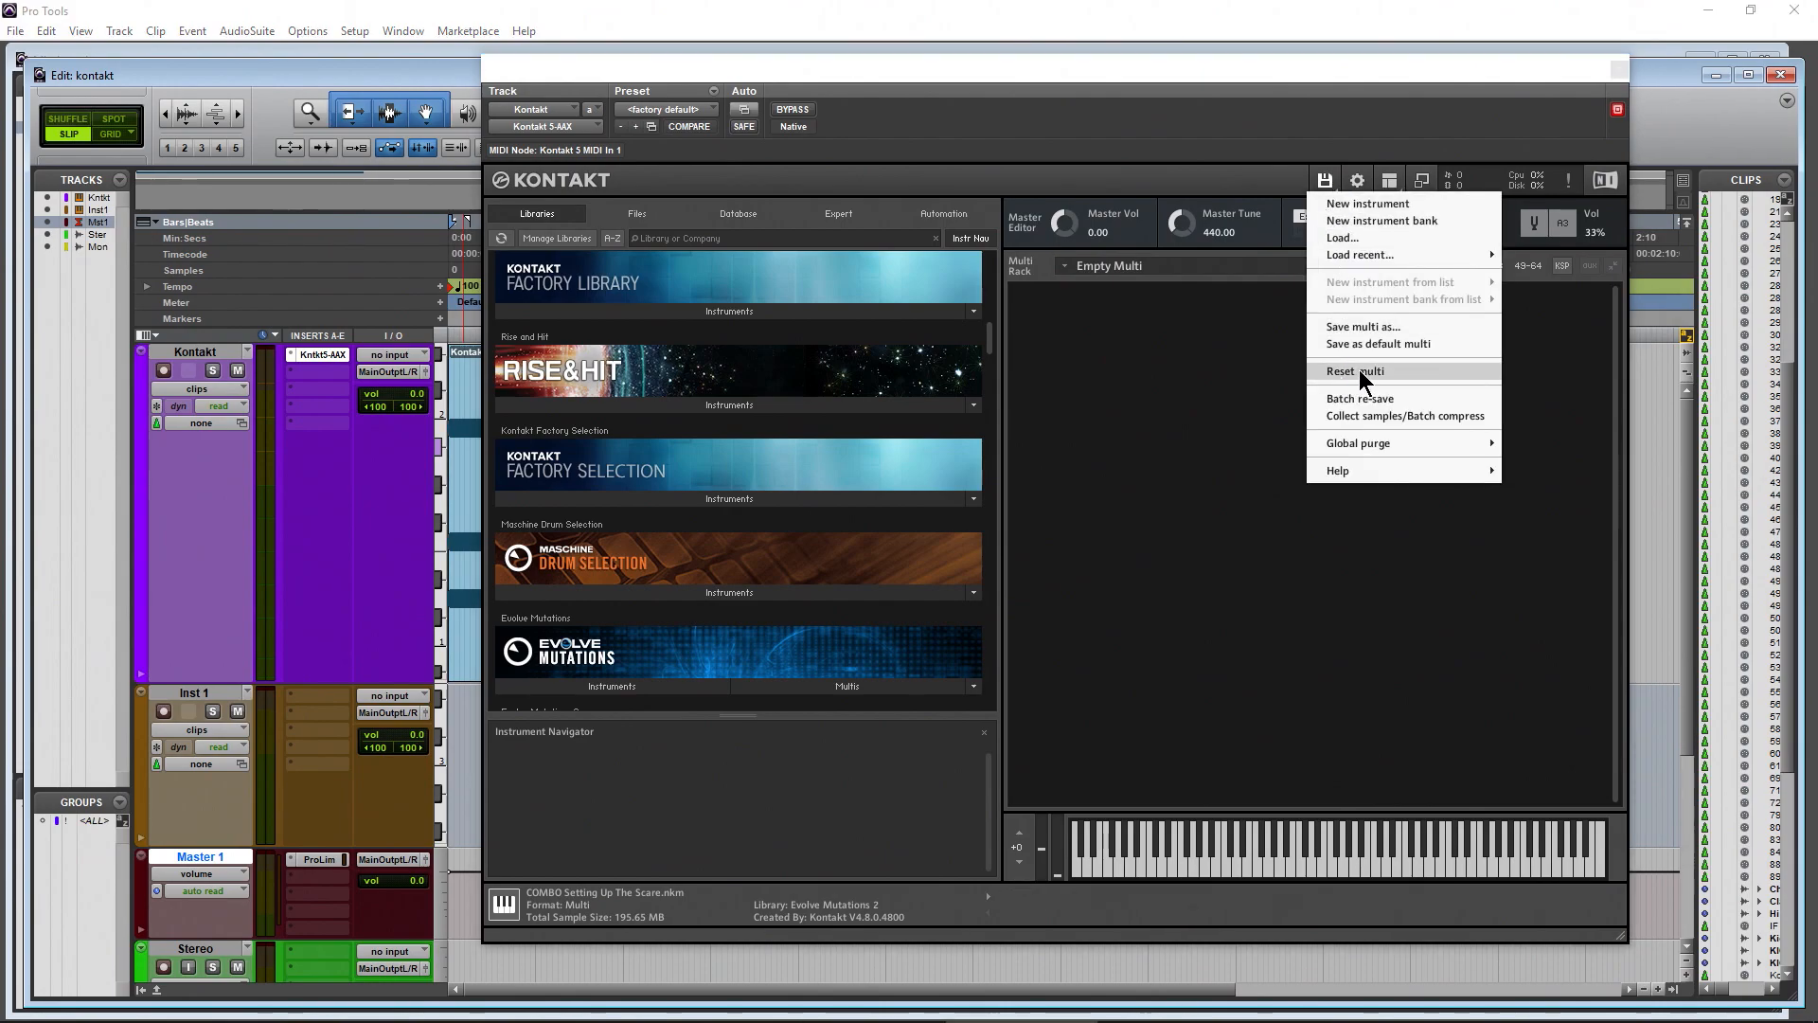
left_click(1352, 370)
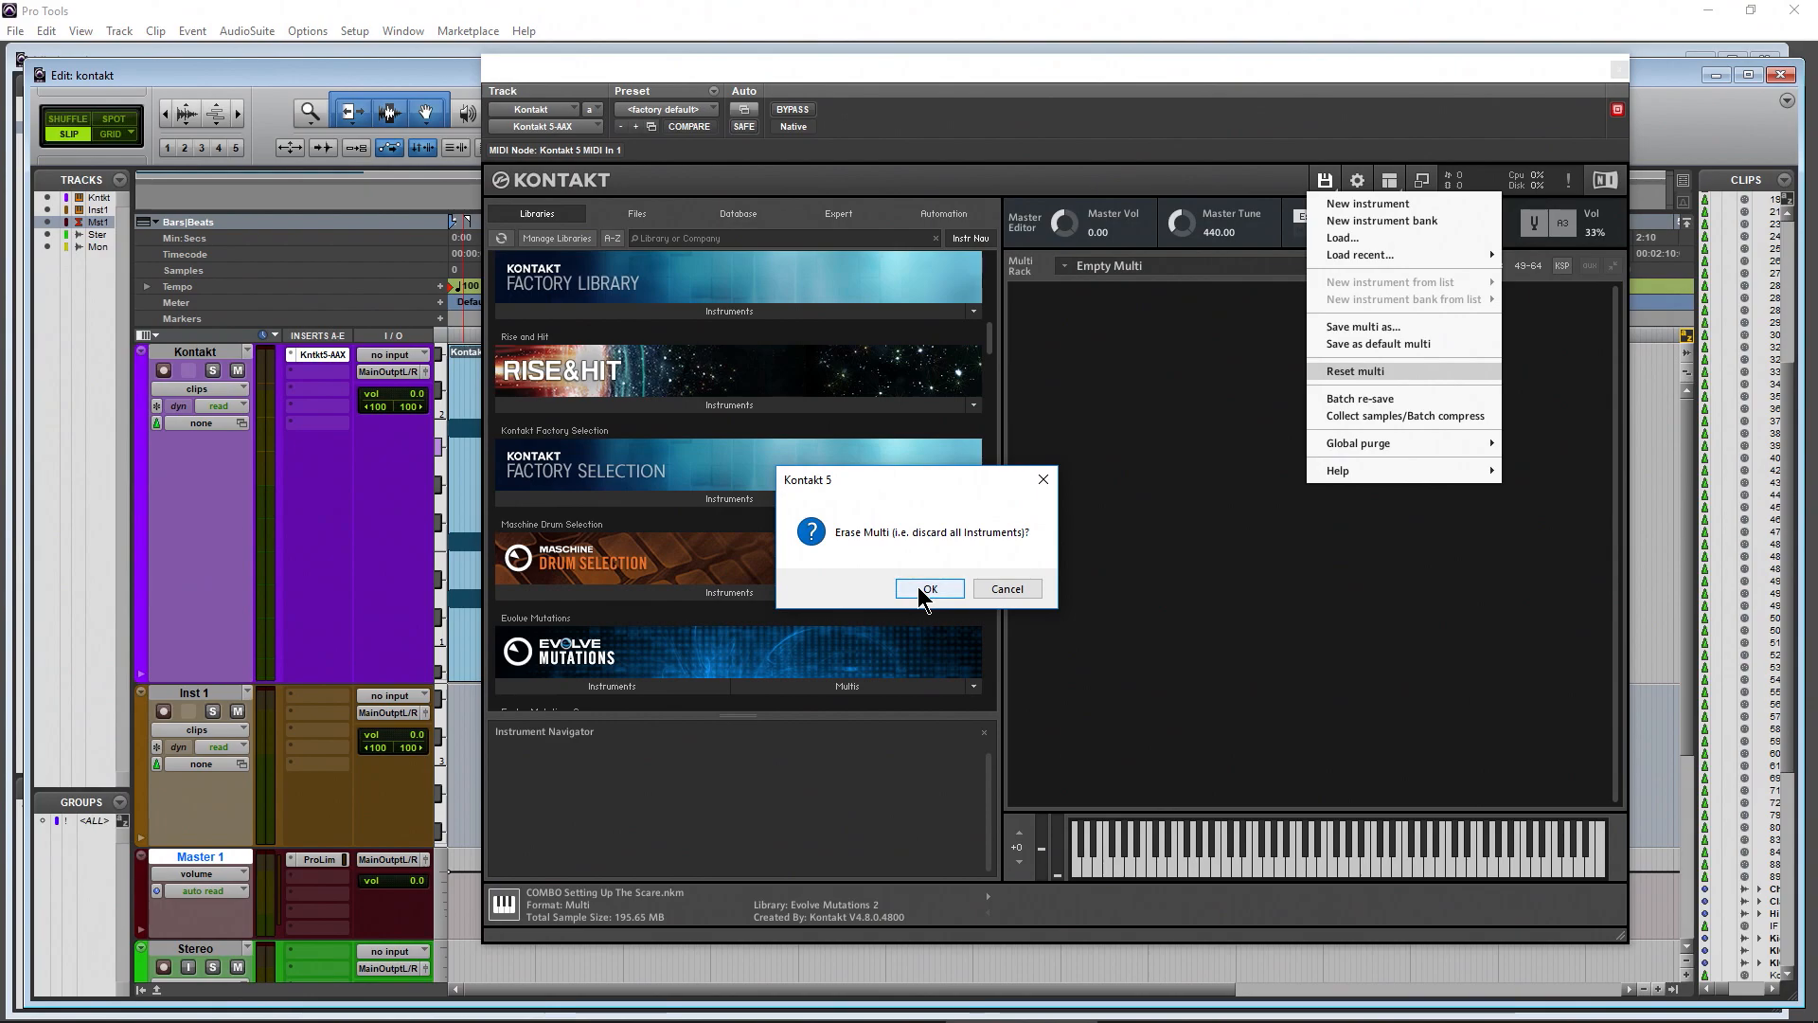
left_click(928, 587)
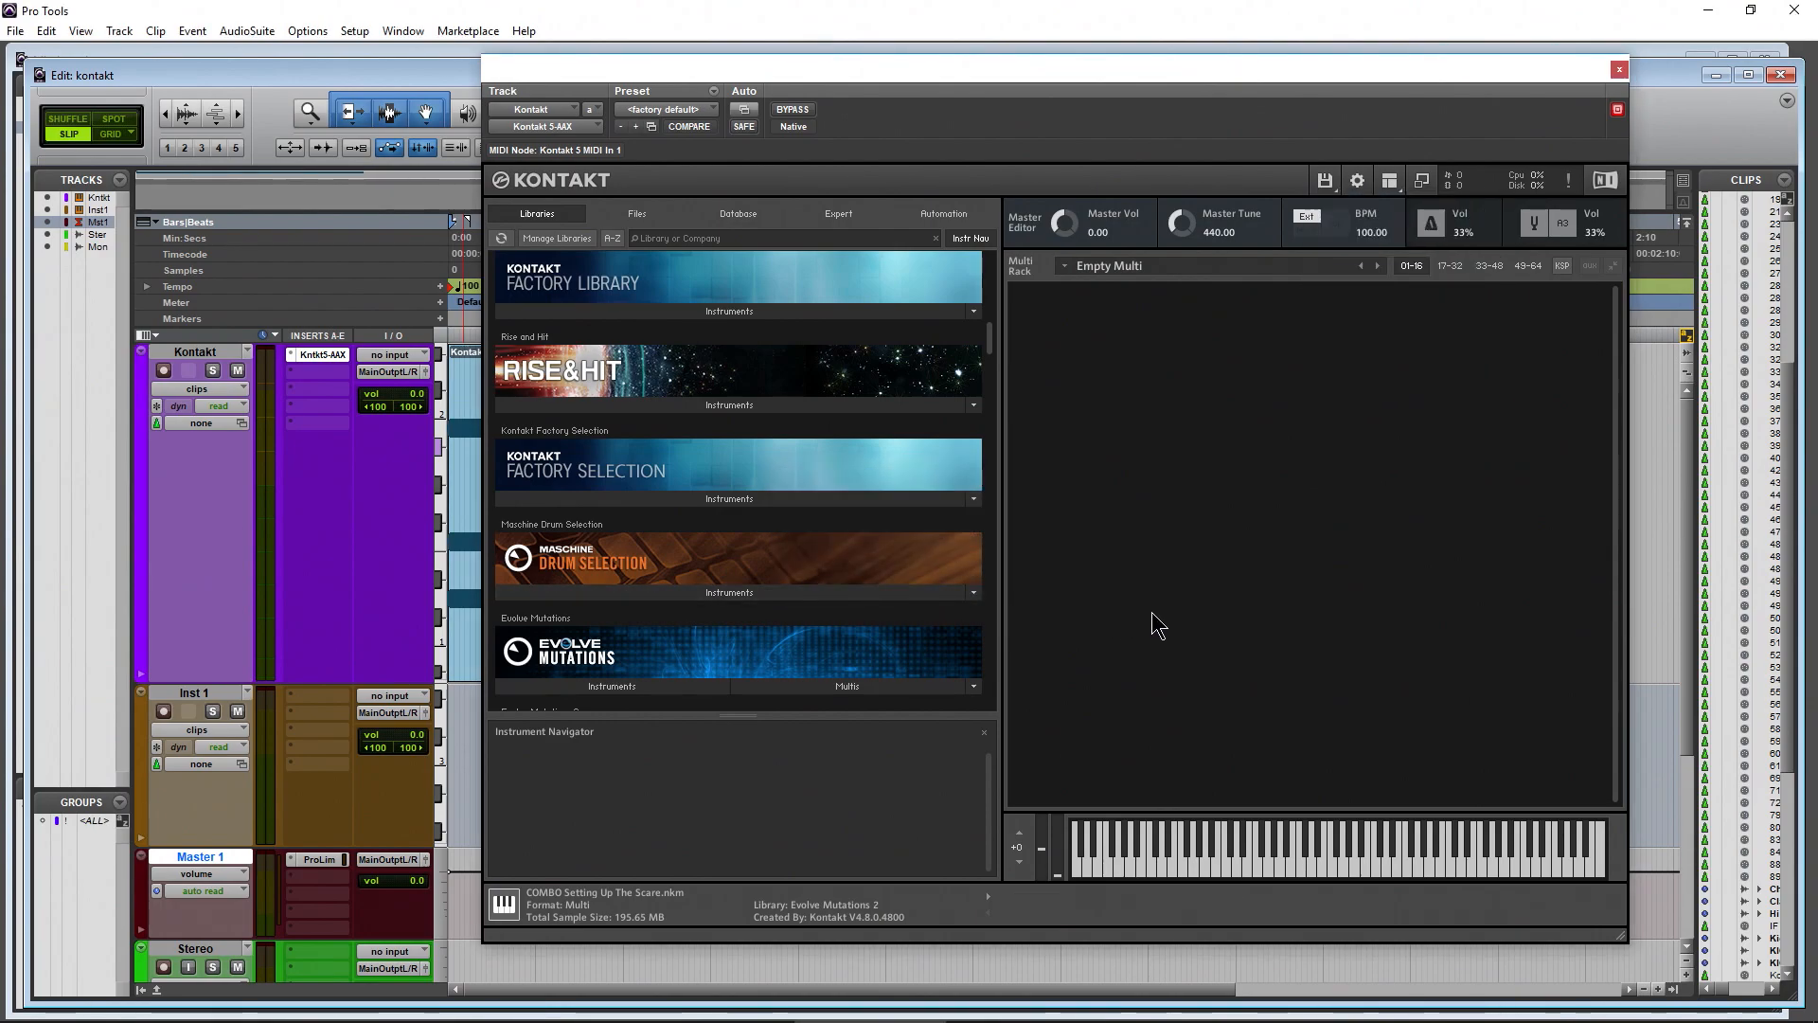